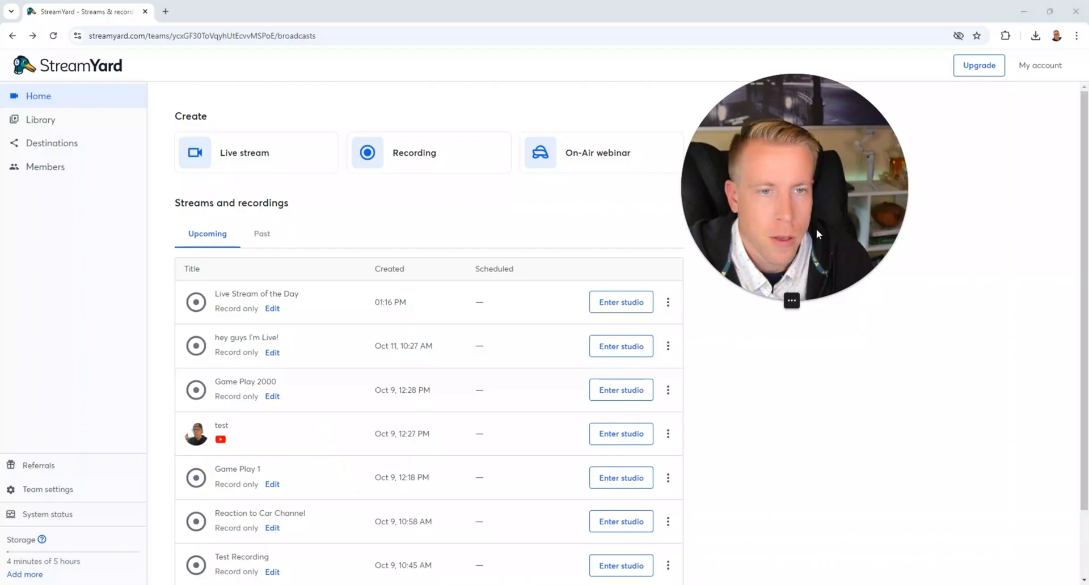
mouse_move(504, 263)
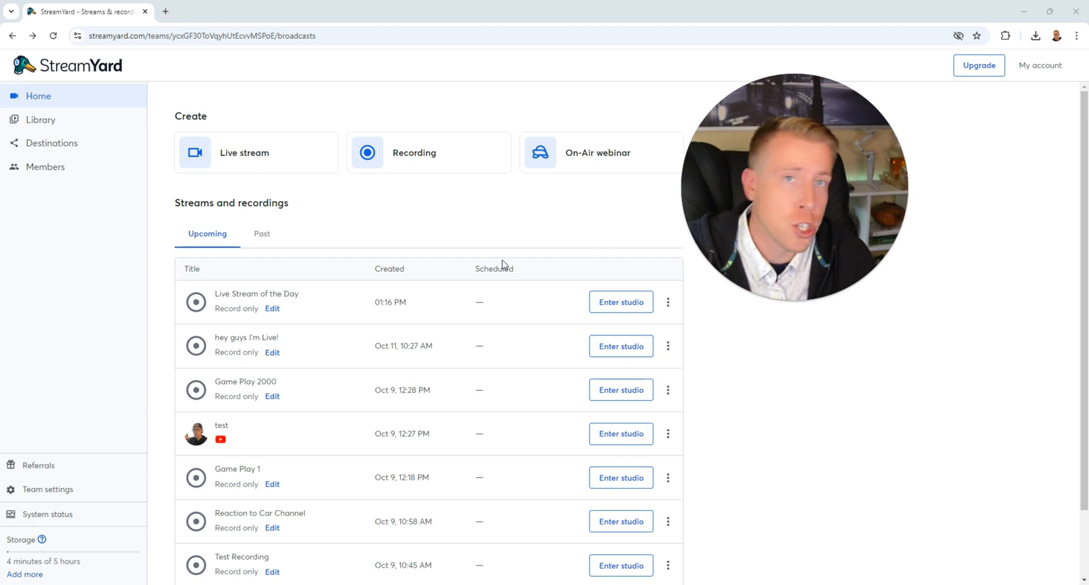
Step: Enter the Live Stream of the Day studio past the camera check and show the guest invite link
click(619, 302)
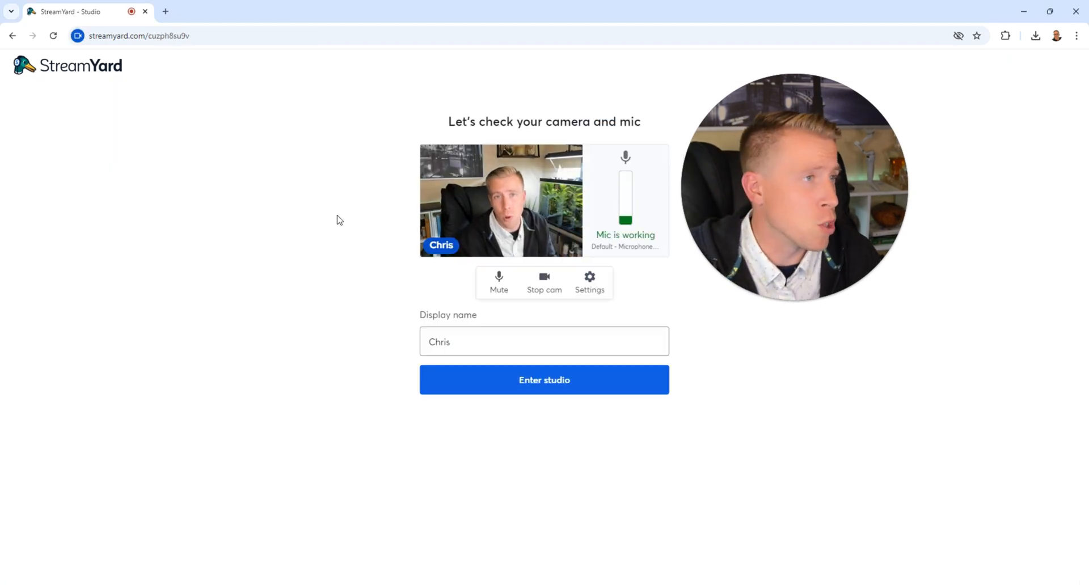
click(544, 380)
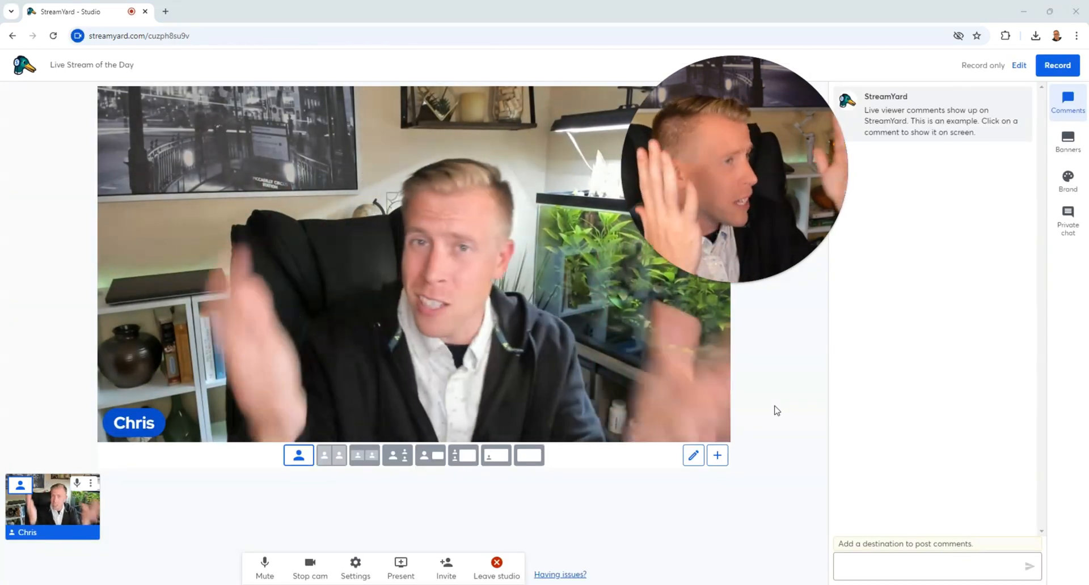
mouse_move(749, 302)
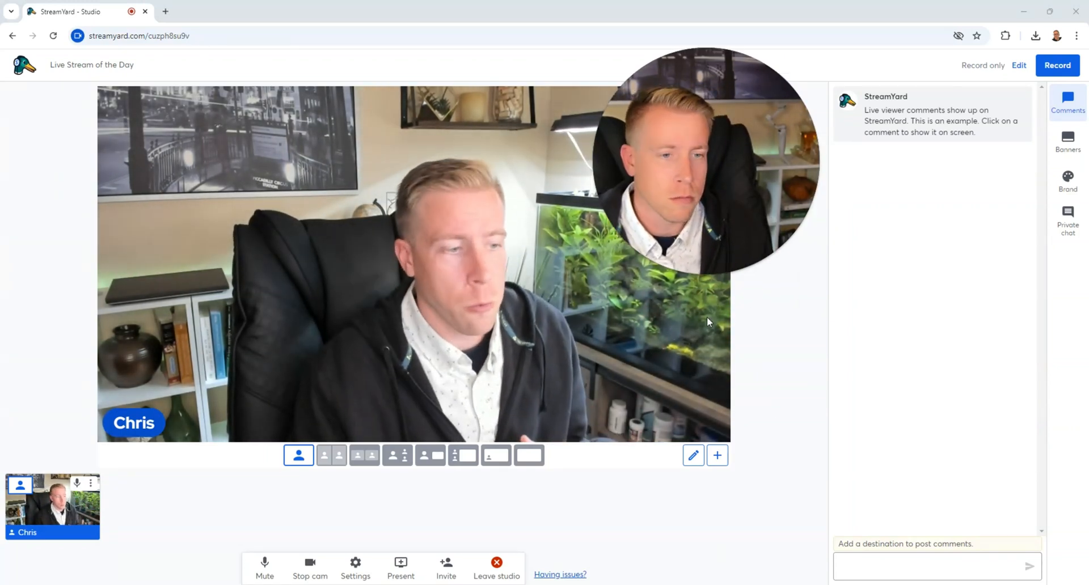
click(445, 566)
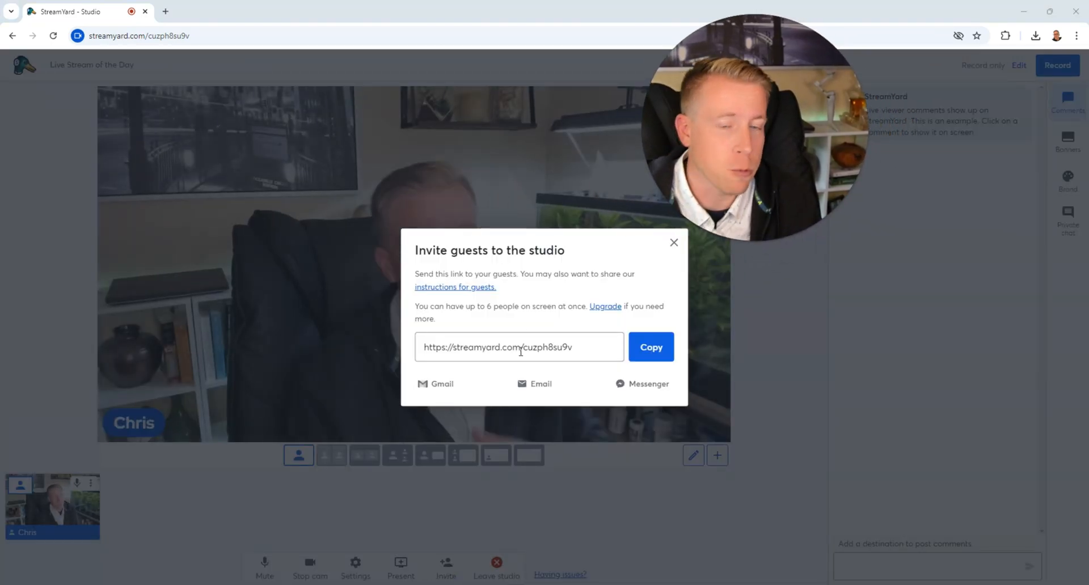
Step: Close the Invite guests dialog so only Chris's camera is on stage
click(671, 242)
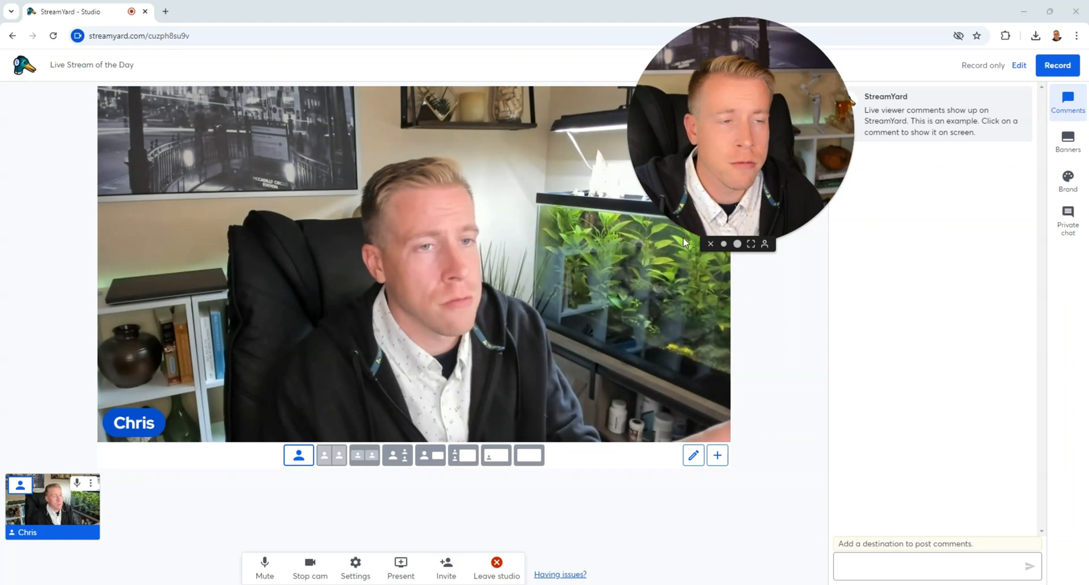
mouse_move(779, 286)
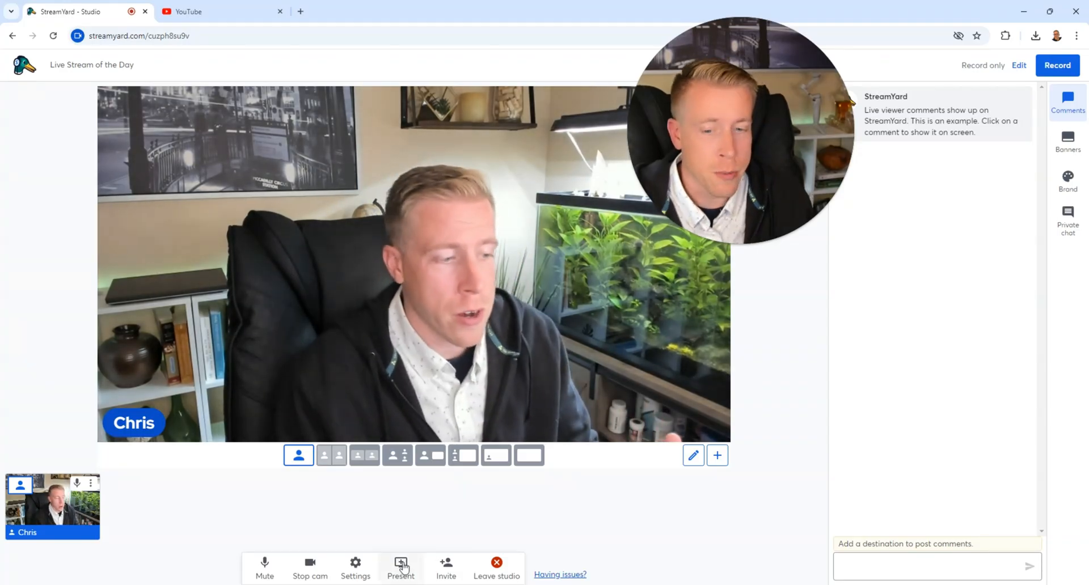
Step: Share the YouTube Chrome tab on stage and try picture-in-picture and news layouts
click(400, 567)
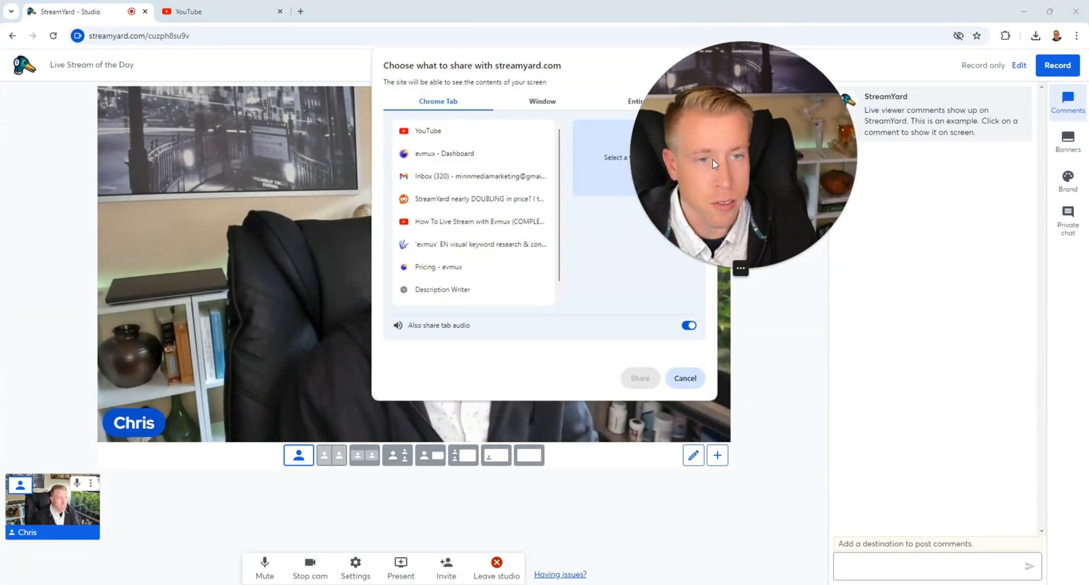
click(429, 130)
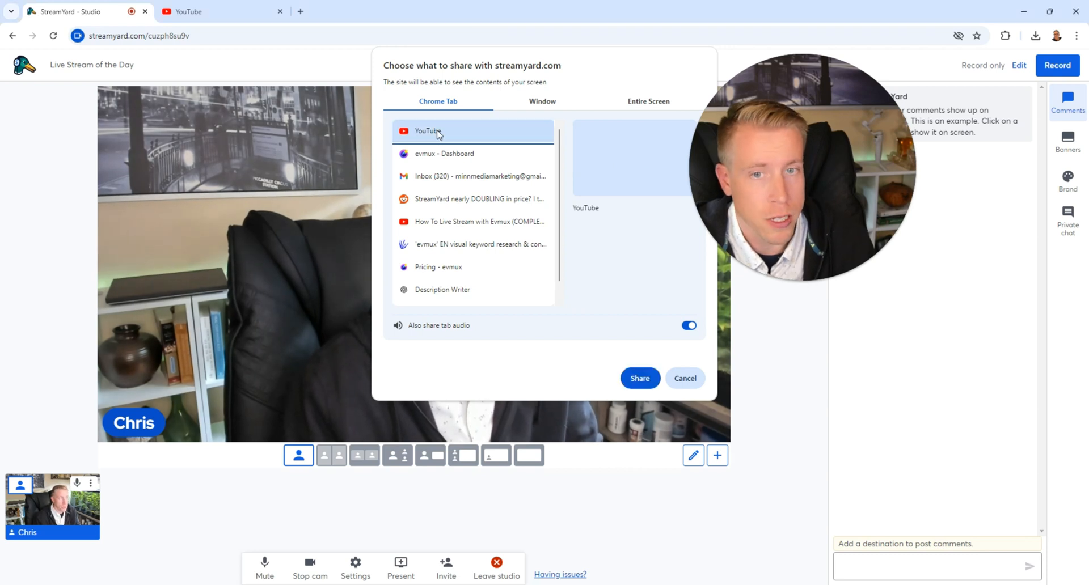
click(638, 378)
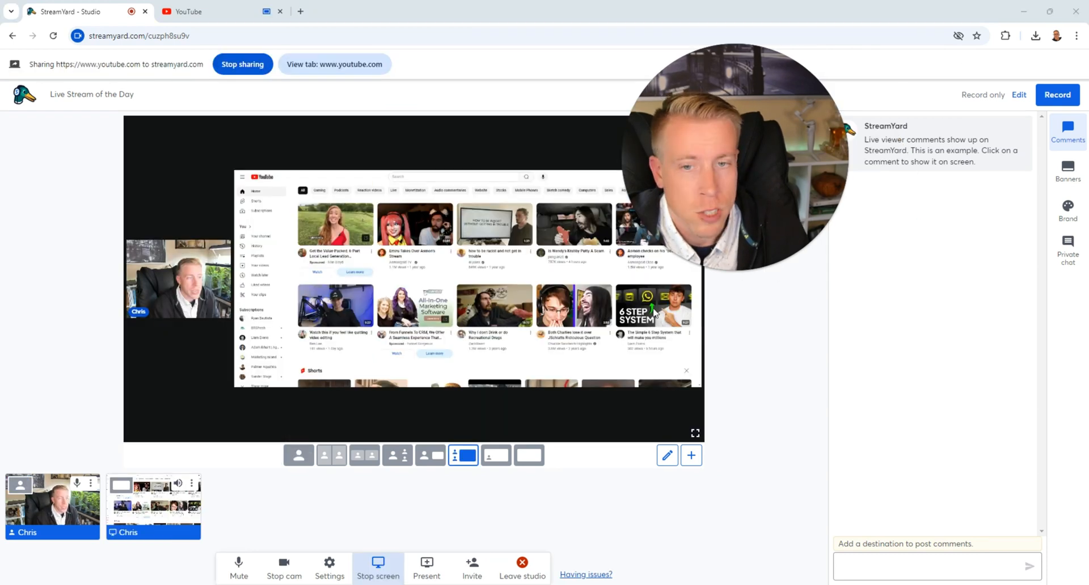
click(495, 456)
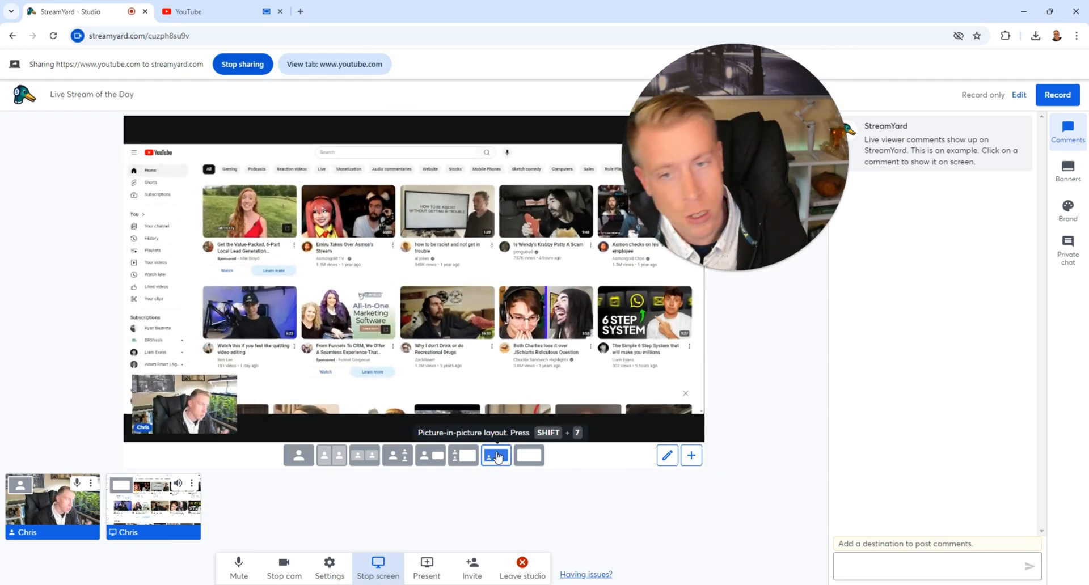
click(495, 455)
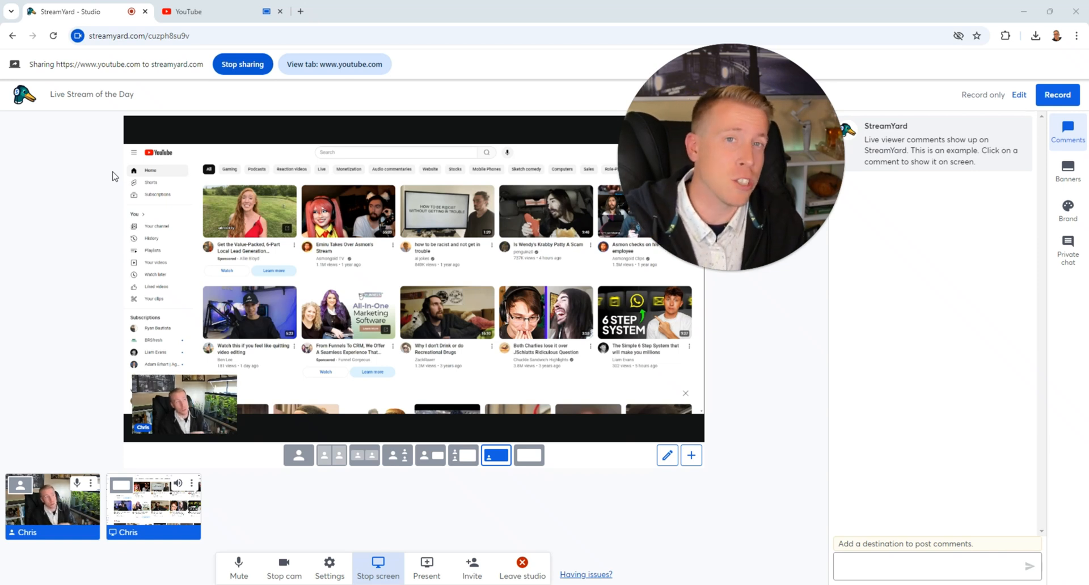
mouse_move(74, 185)
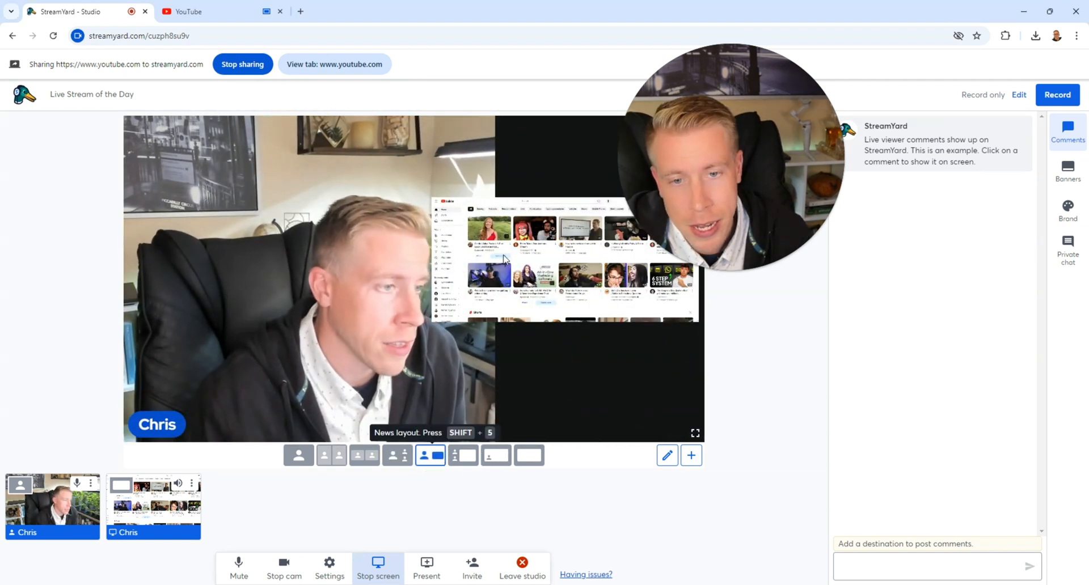
Step: Try the sidebar layout, browse other Present options, then switch to the solo camera layout
click(463, 455)
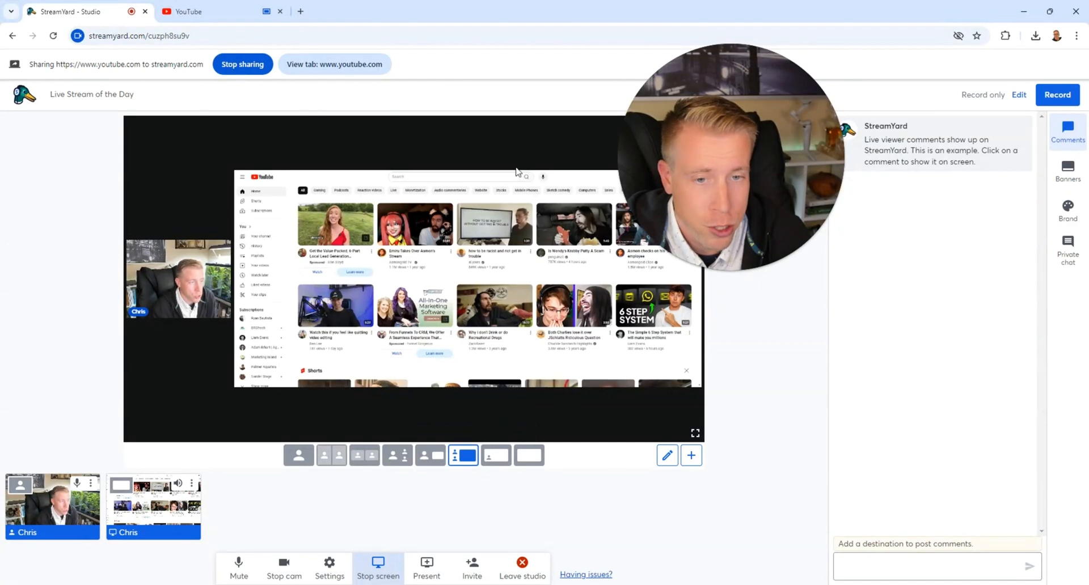
click(426, 566)
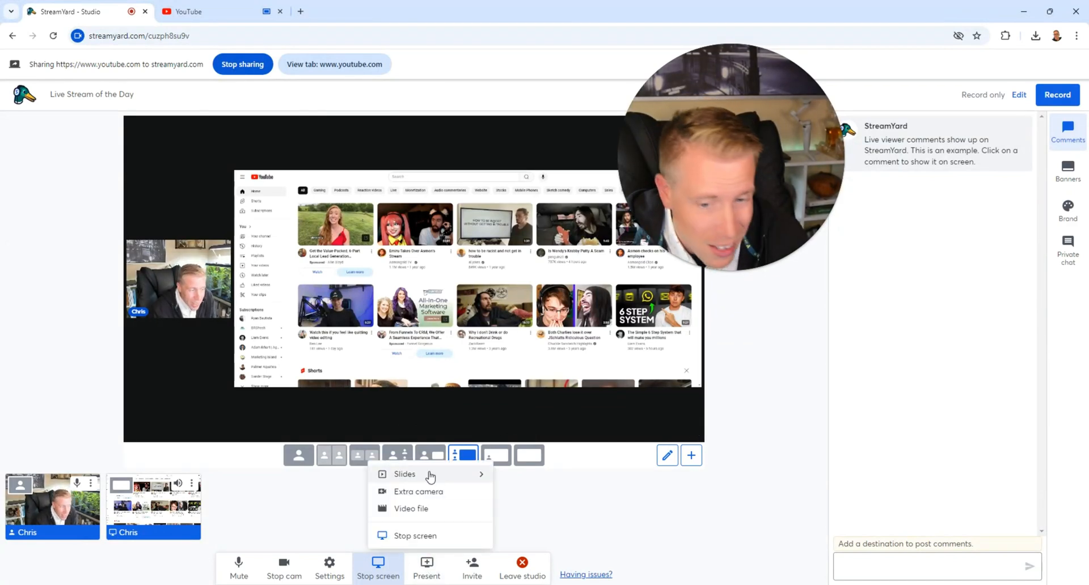
mouse_move(760, 429)
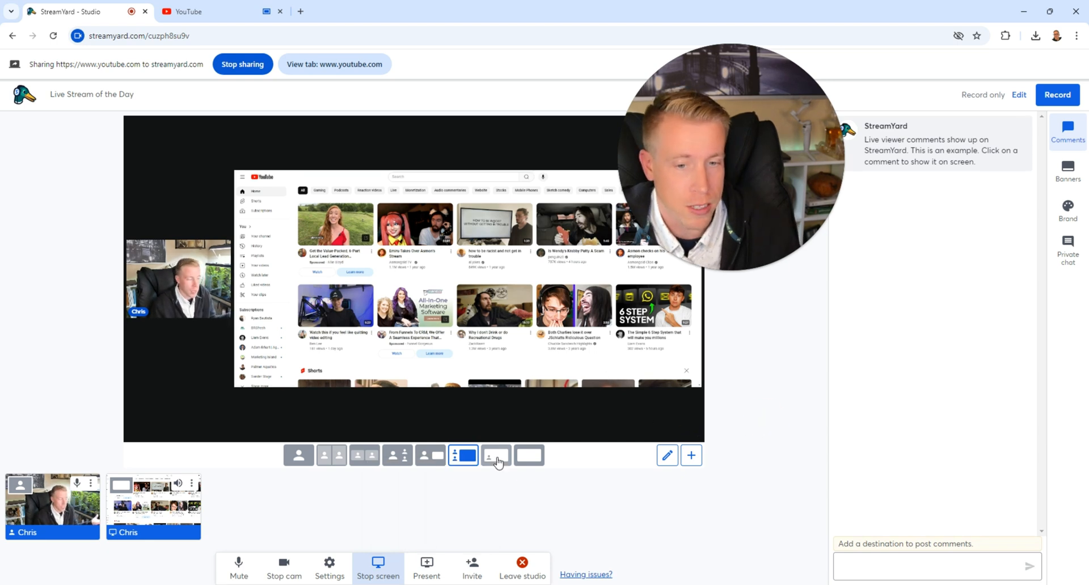
click(298, 455)
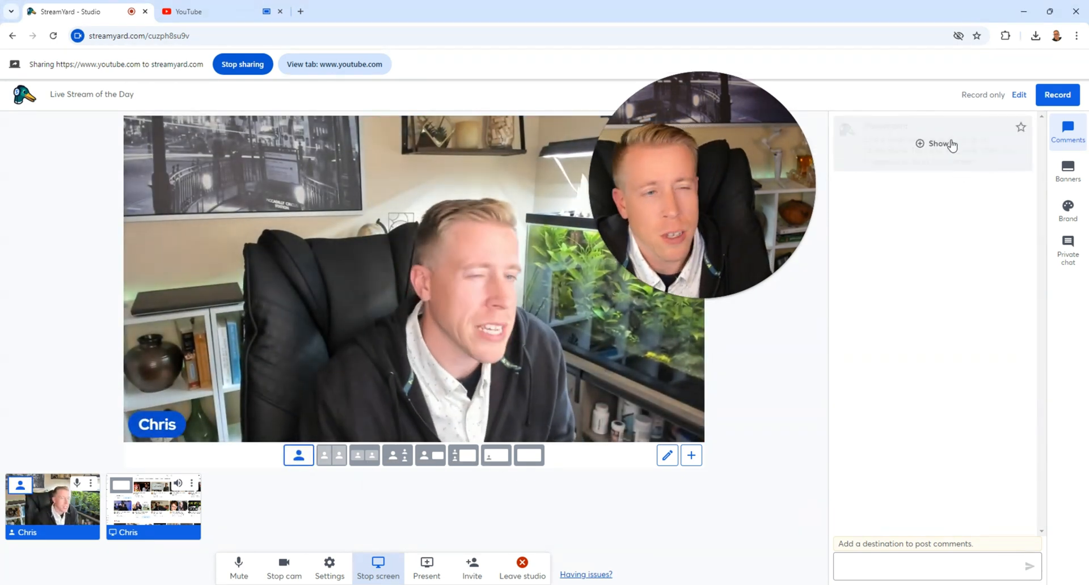
Step: Show the example viewer comment on stage and bring up the example banners list
click(939, 143)
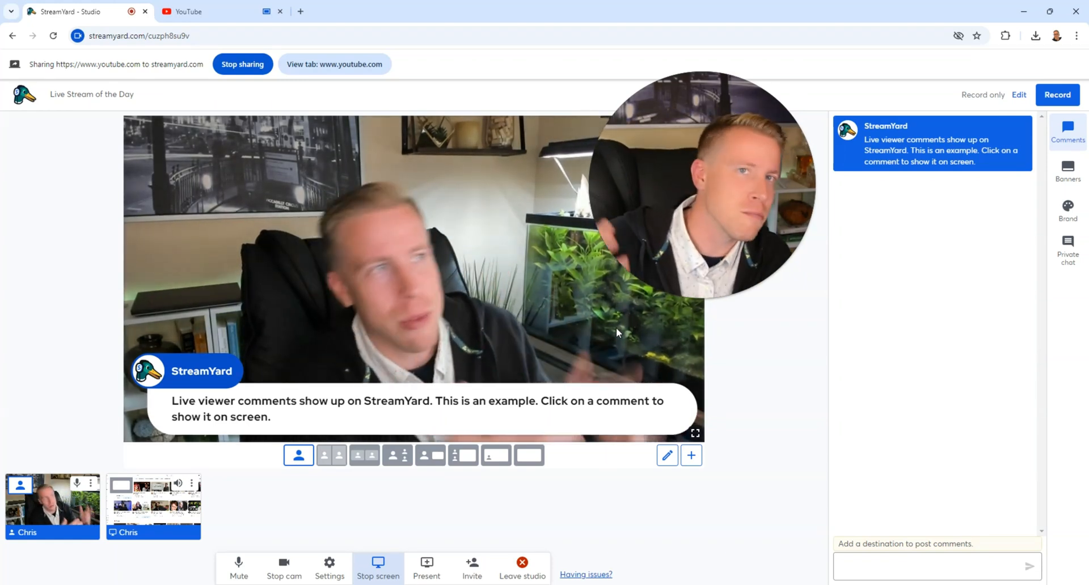
click(1068, 170)
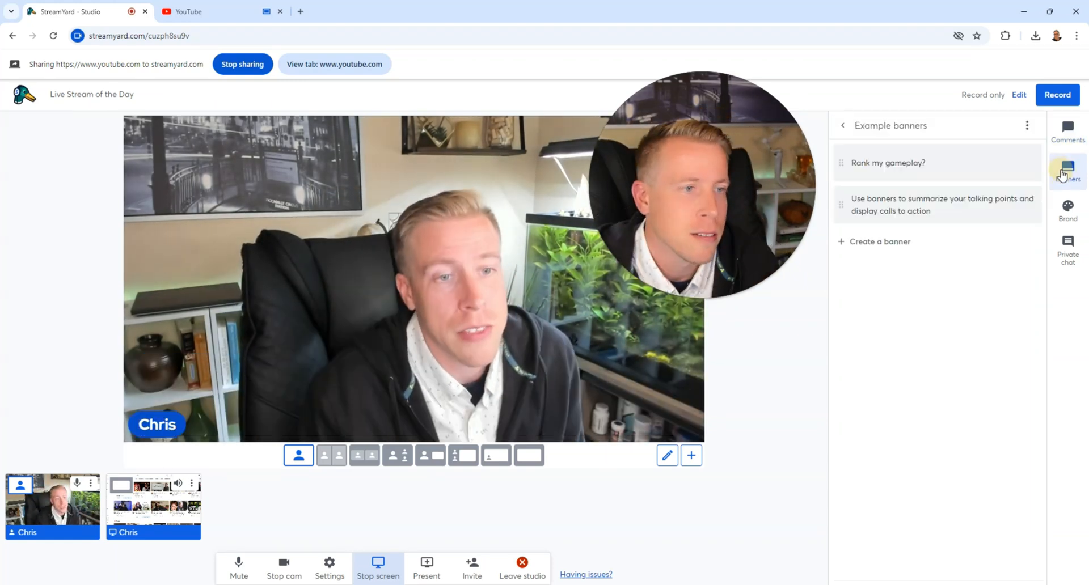
Step: Put the 'Rank my gameplay?' banner on stage, view branding options, then return to comments
click(887, 163)
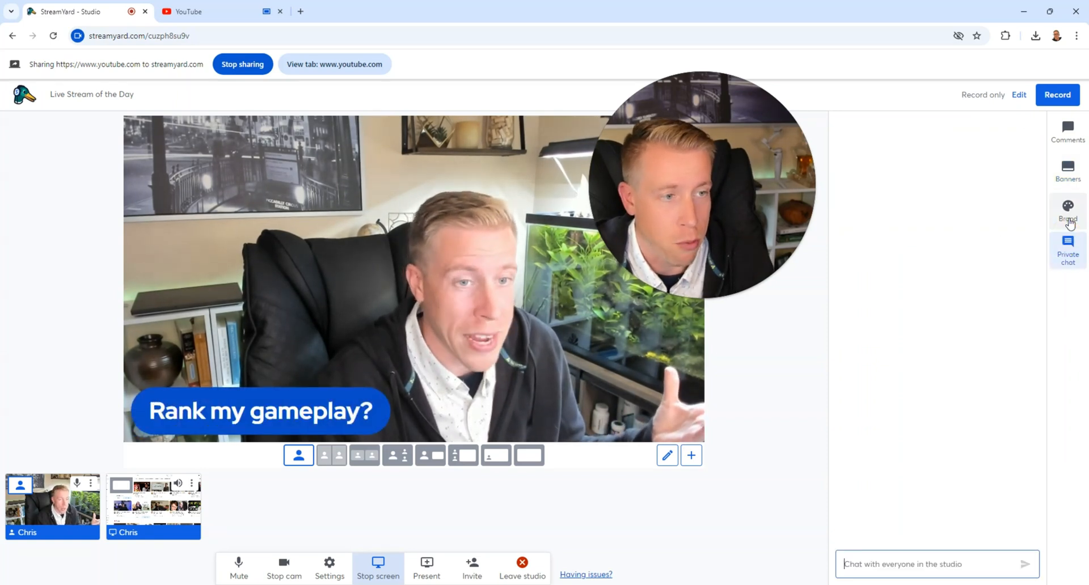
click(1067, 209)
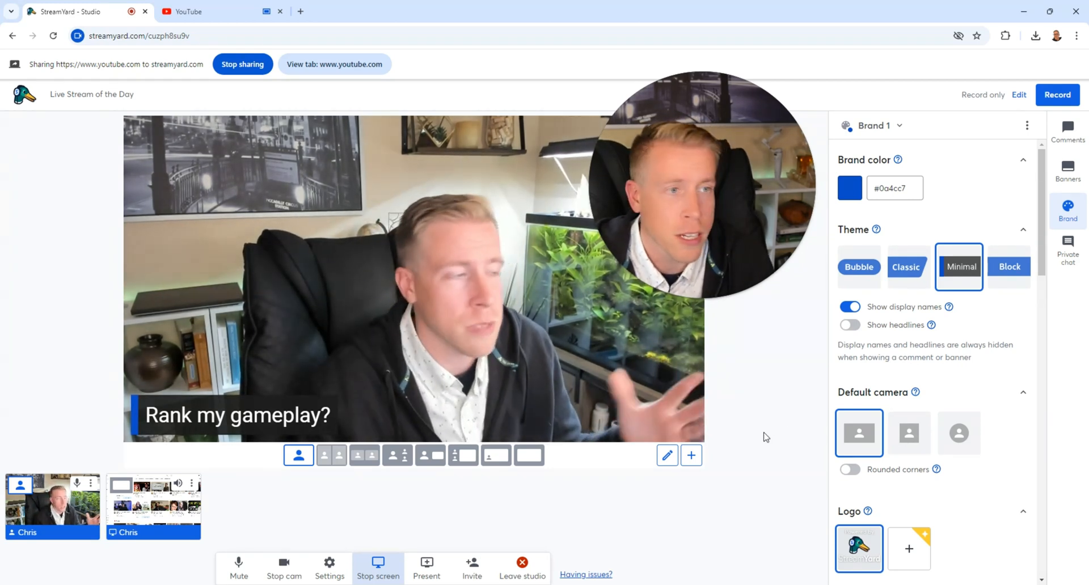
click(1067, 132)
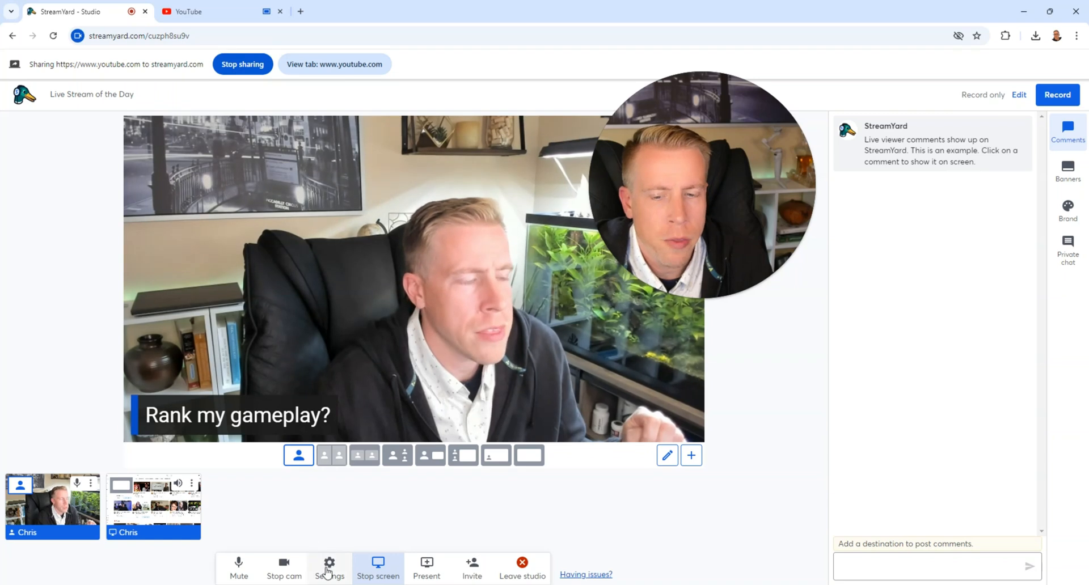
Step: Choose Full High Definition (1080p) camera resolution and follow the upgrade prompt to pricing
click(329, 567)
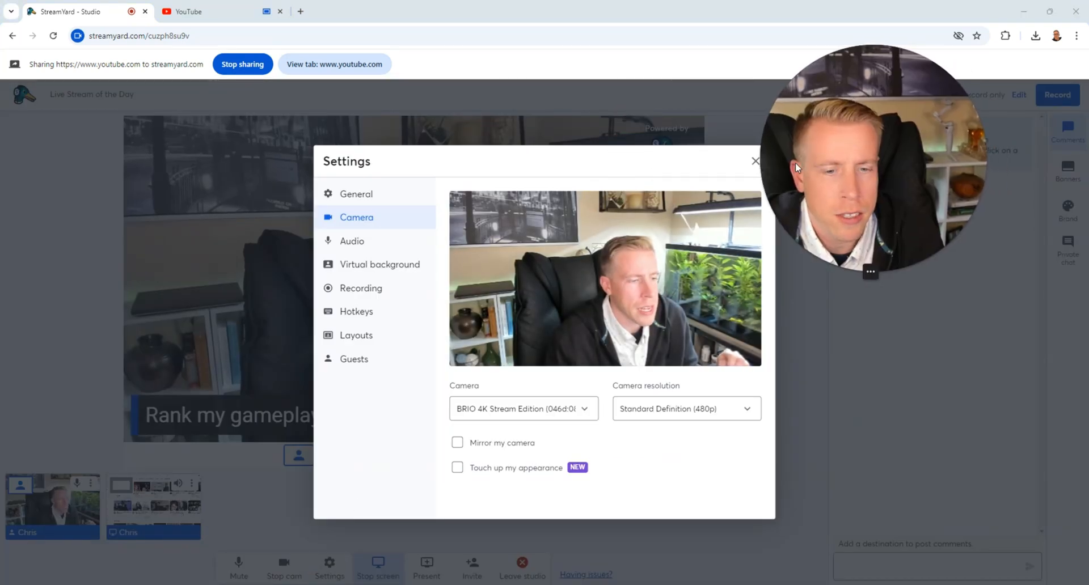
click(683, 409)
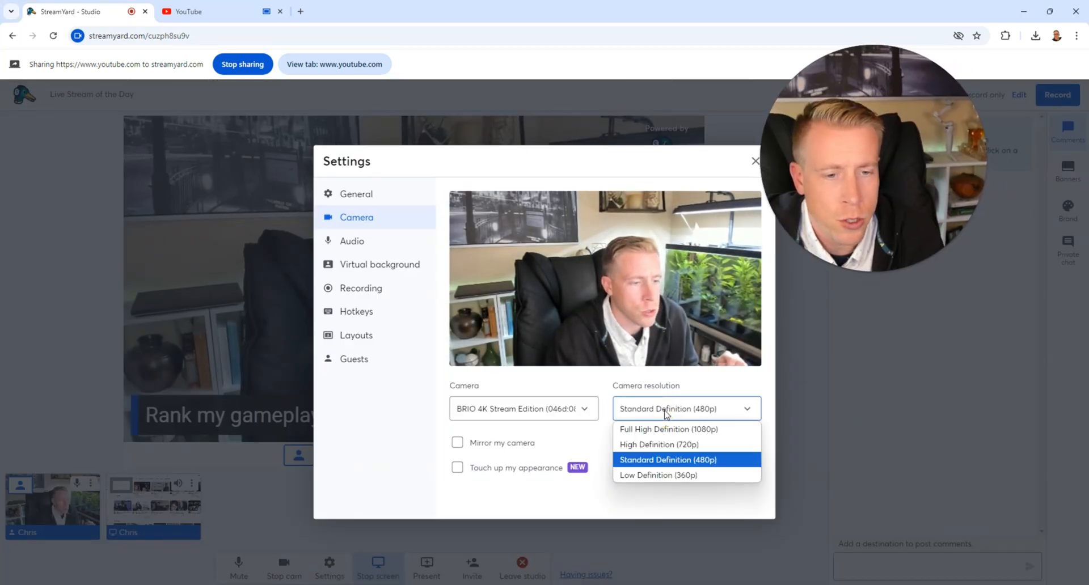
click(655, 430)
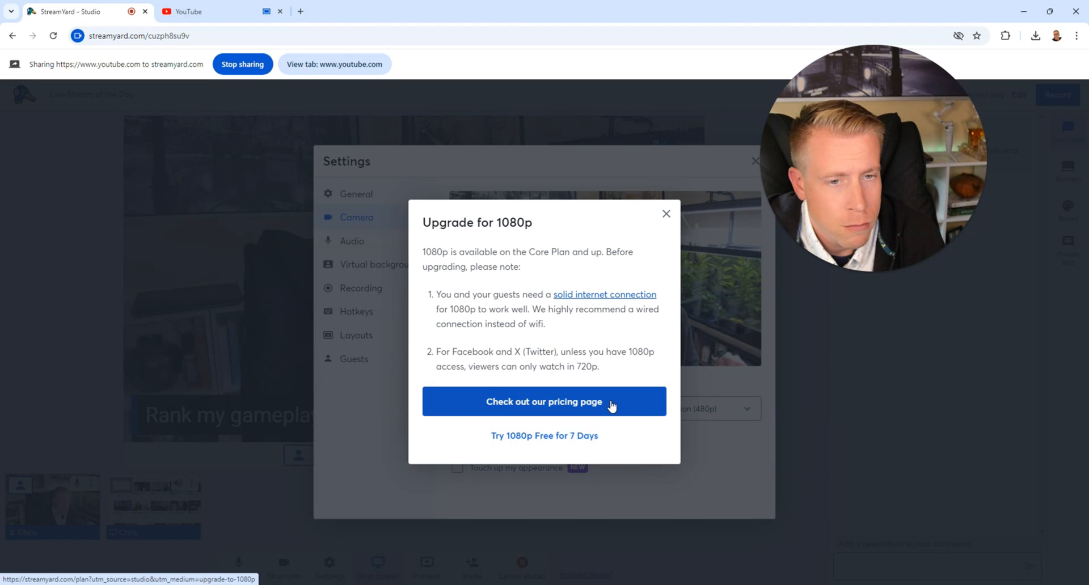
click(544, 402)
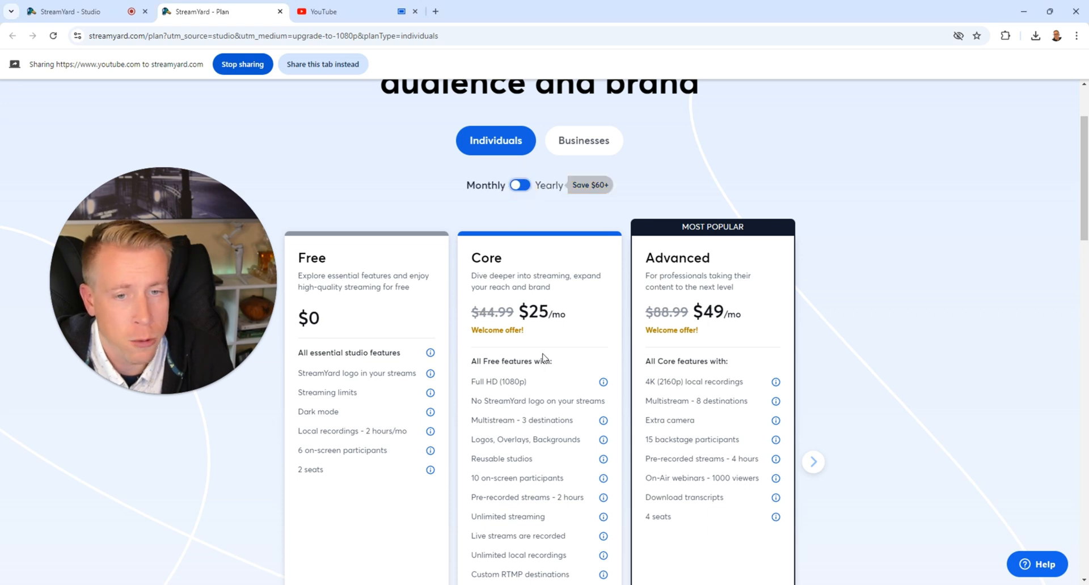
Step: Close the pricing tab and return to the StreamYard home dashboard
double_click(498, 381)
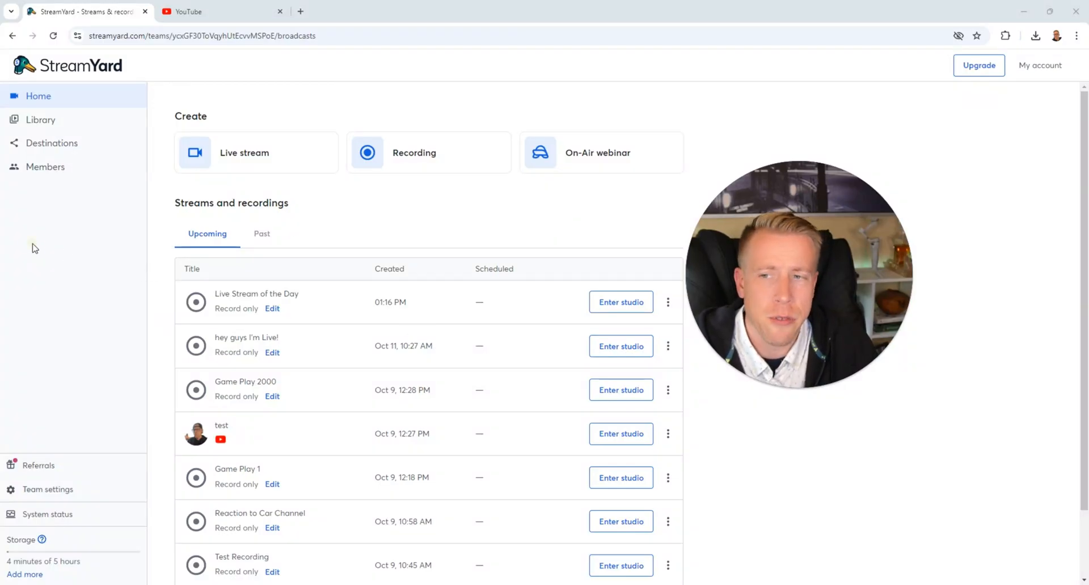
mouse_move(39, 245)
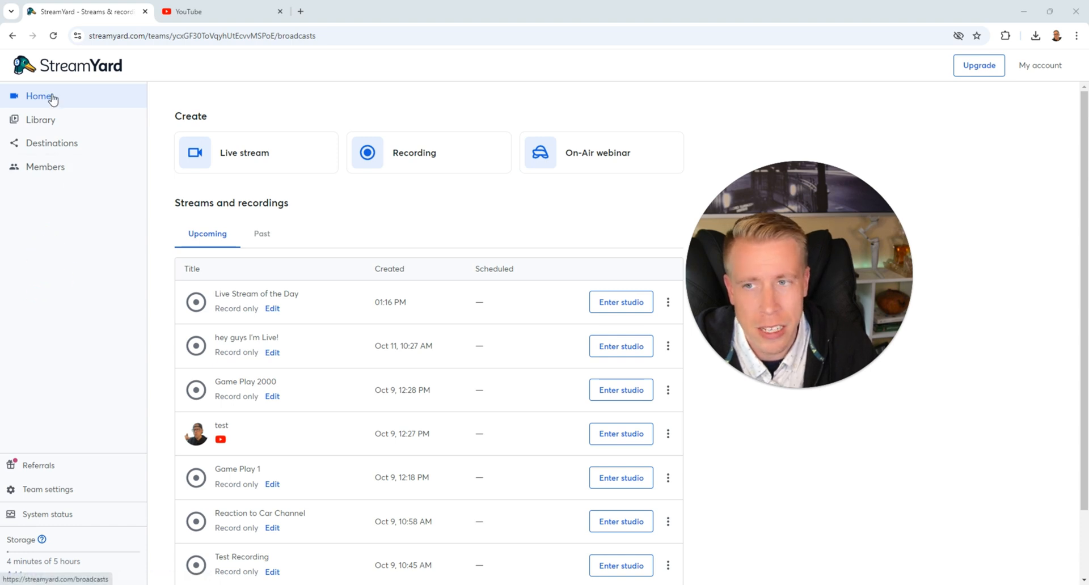
mouse_move(252, 170)
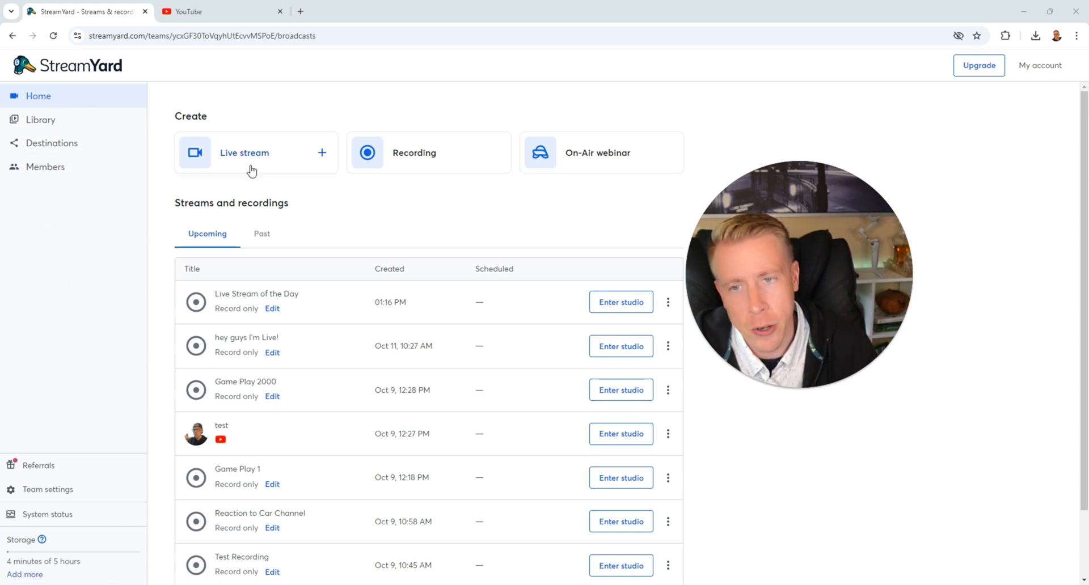
mouse_move(609, 154)
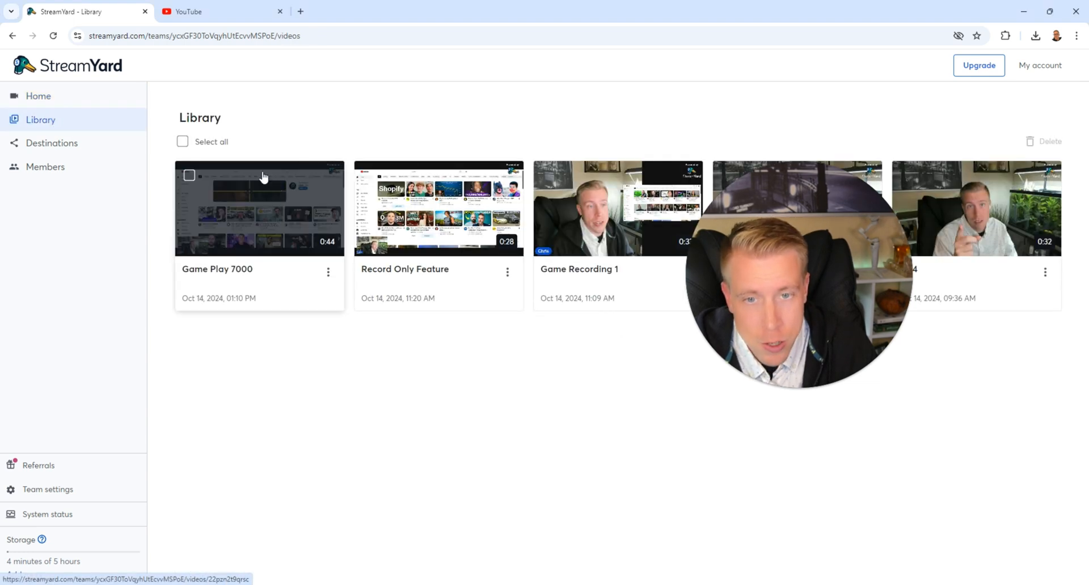
click(52, 142)
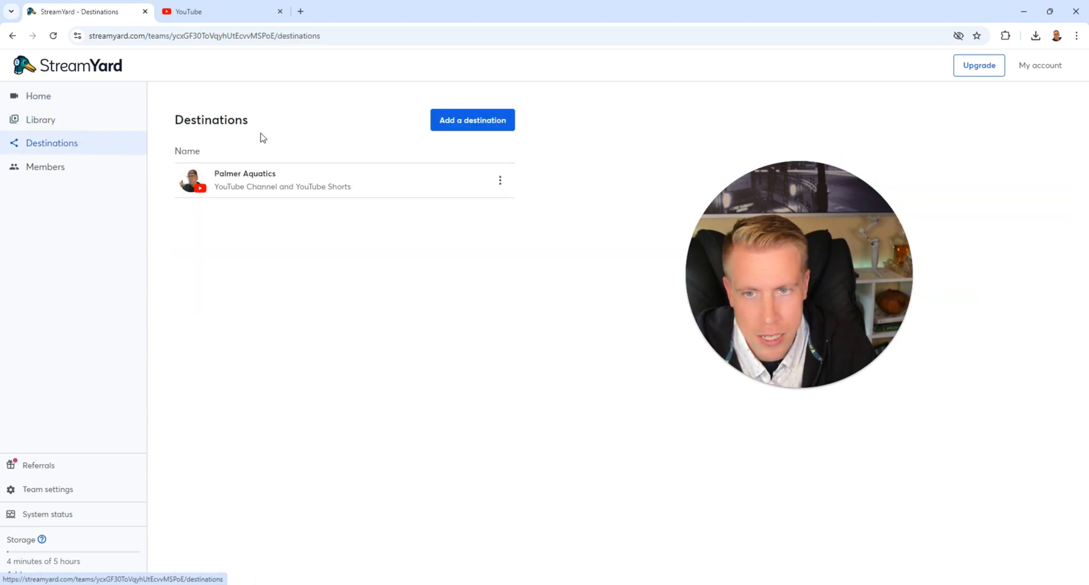
click(473, 120)
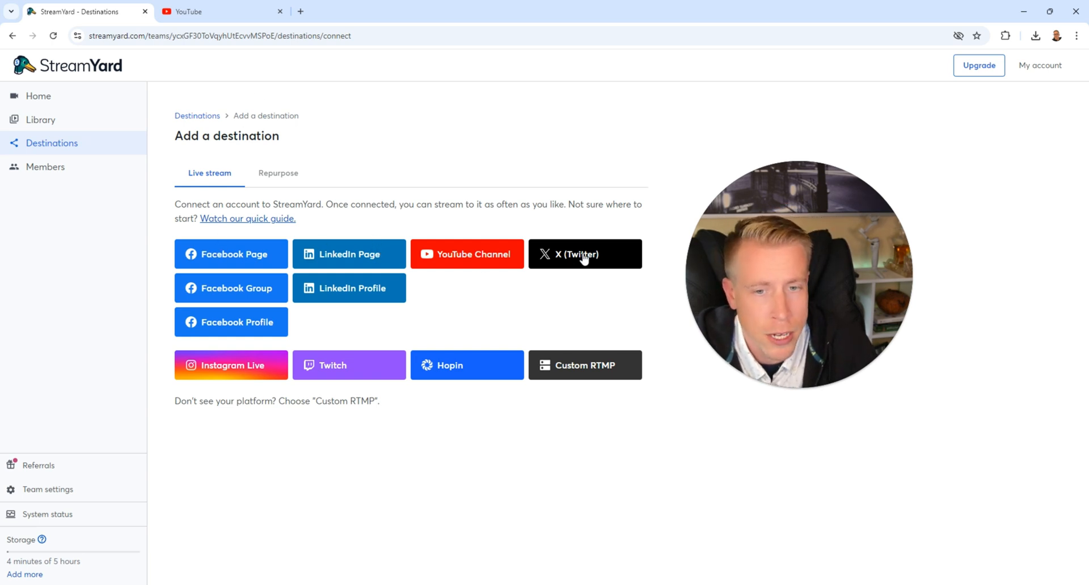
click(38, 96)
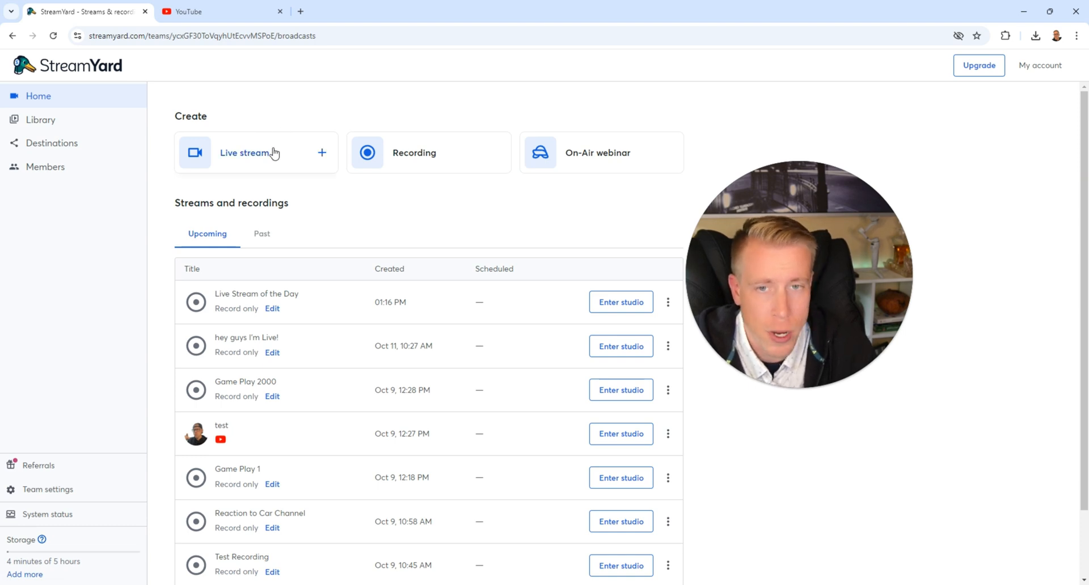
mouse_move(427, 146)
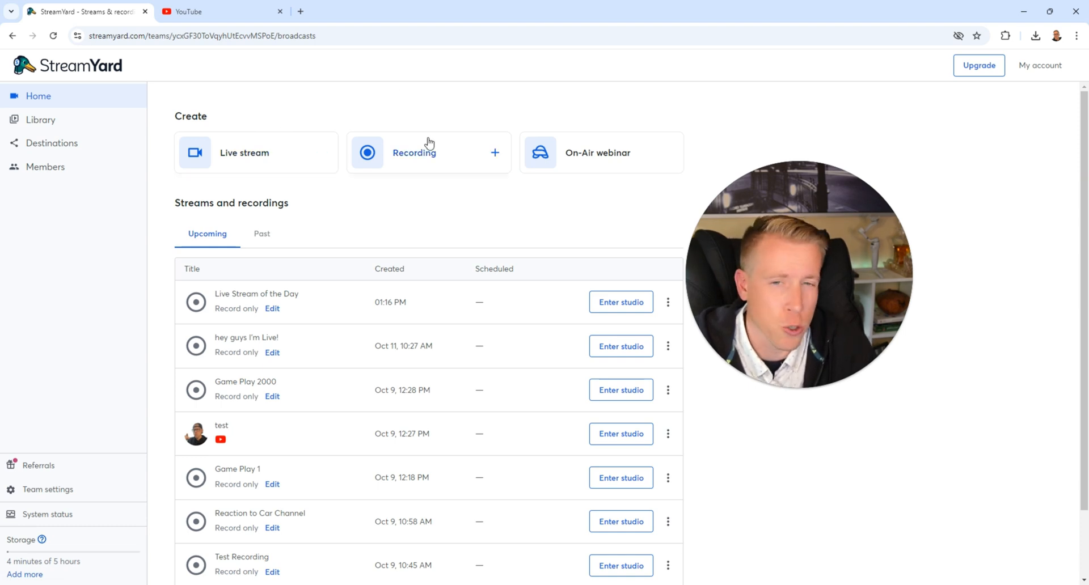
mouse_move(266, 155)
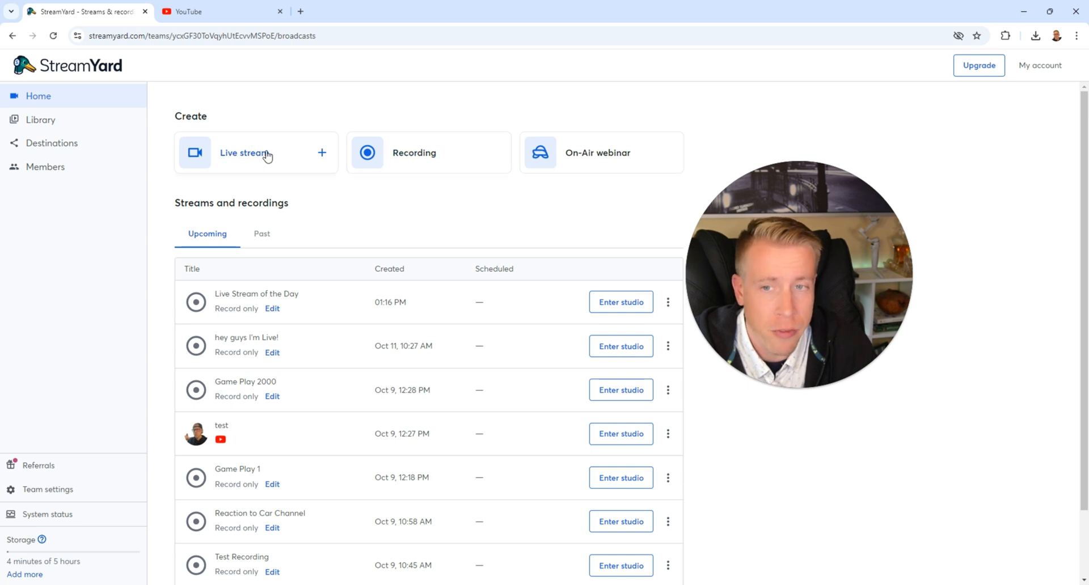
Step: Start a new live stream with 'Schedule for later' ticked and scroll down the form
click(244, 153)
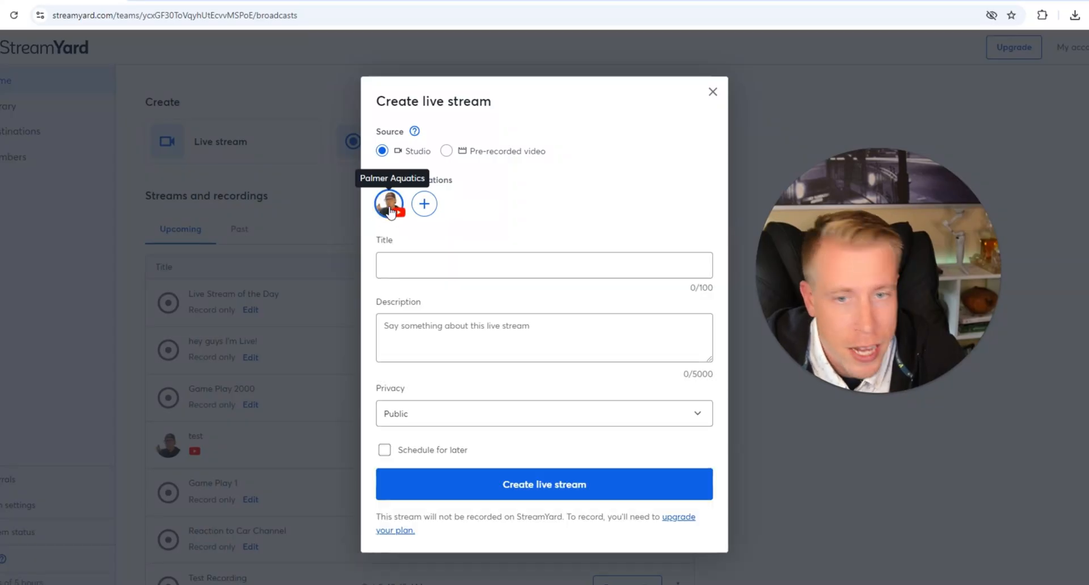
mouse_move(436, 292)
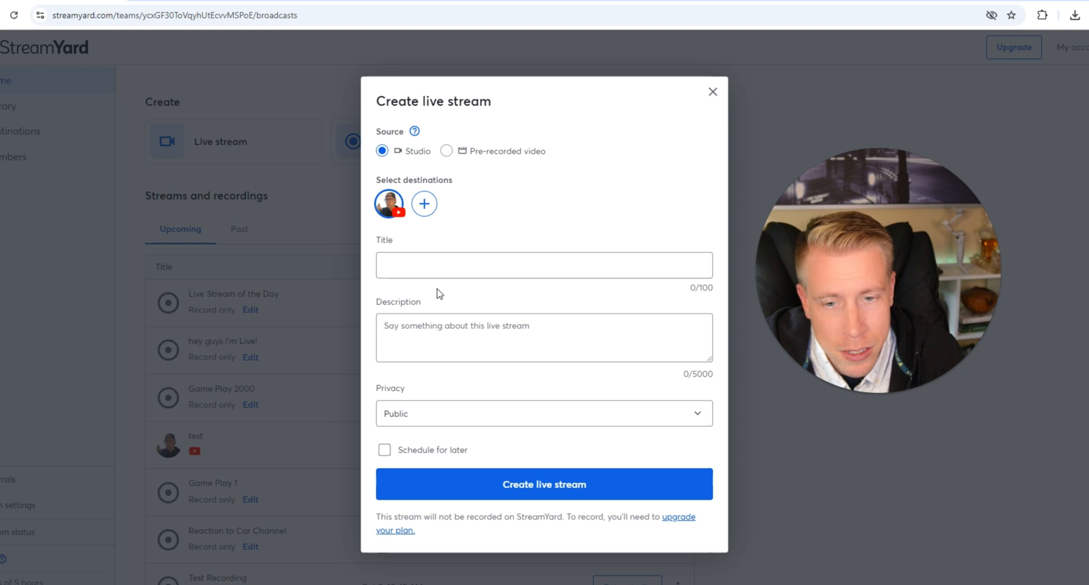
click(383, 450)
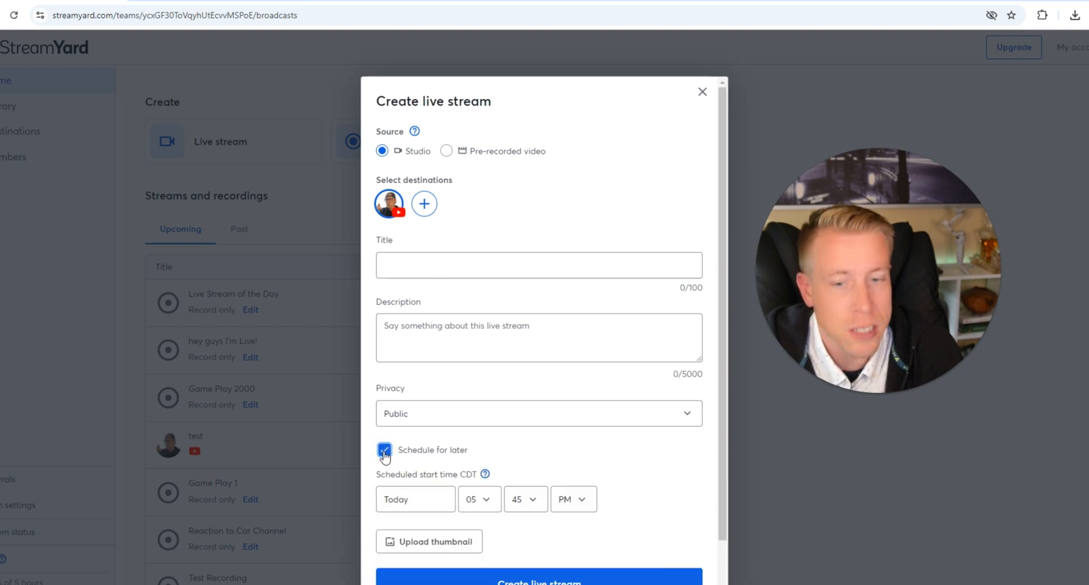
scroll(down, 3)
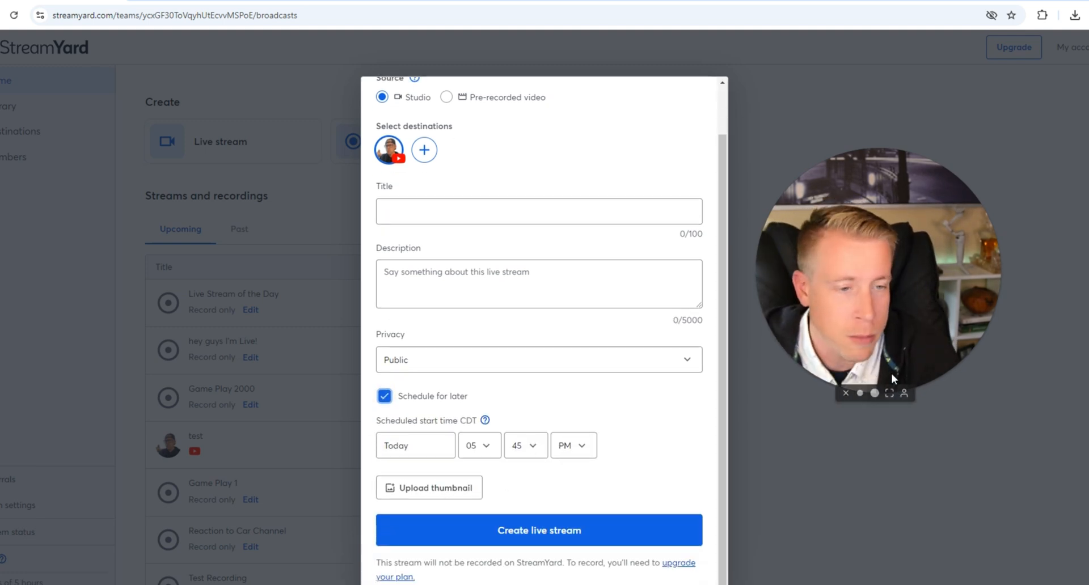
click(538, 529)
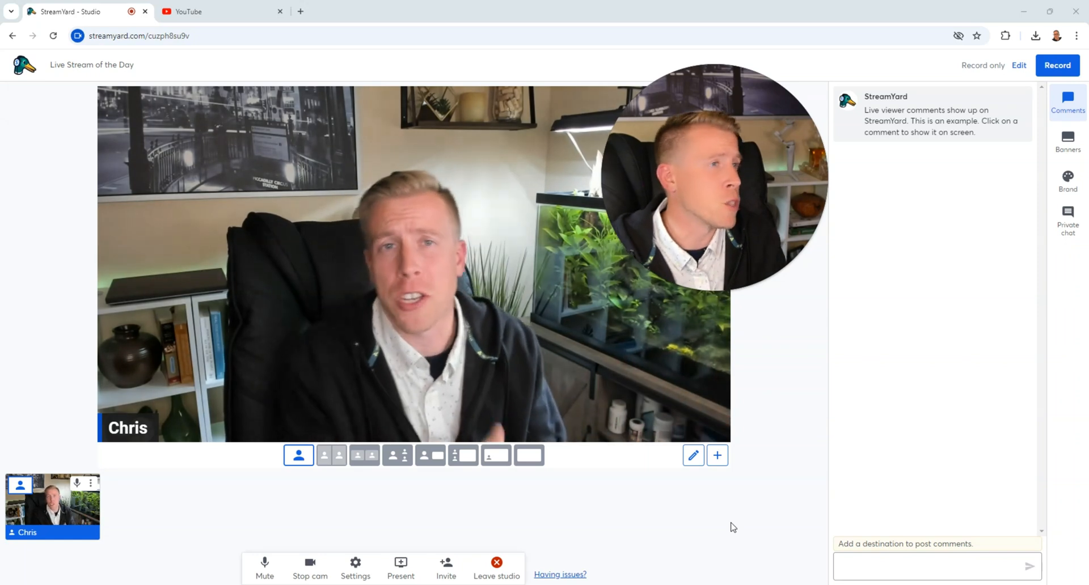